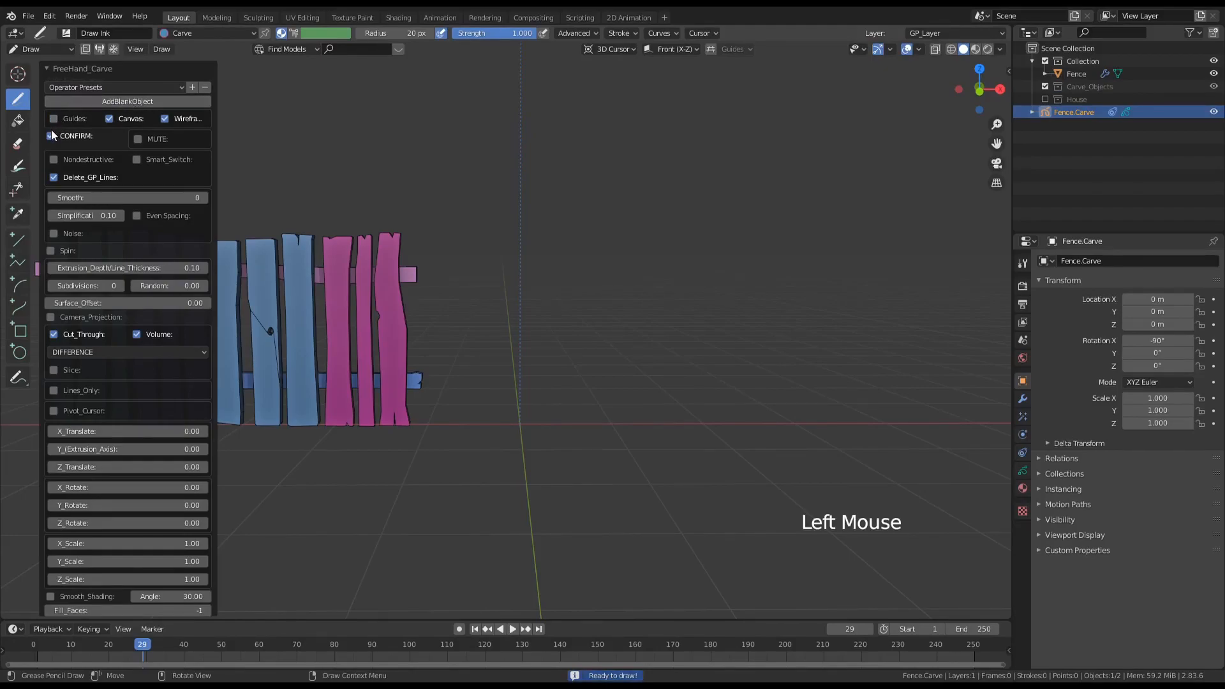
- Add a blank carve object named GateDoor, replacing the StoneWalkway name
text(StoneWalkway)
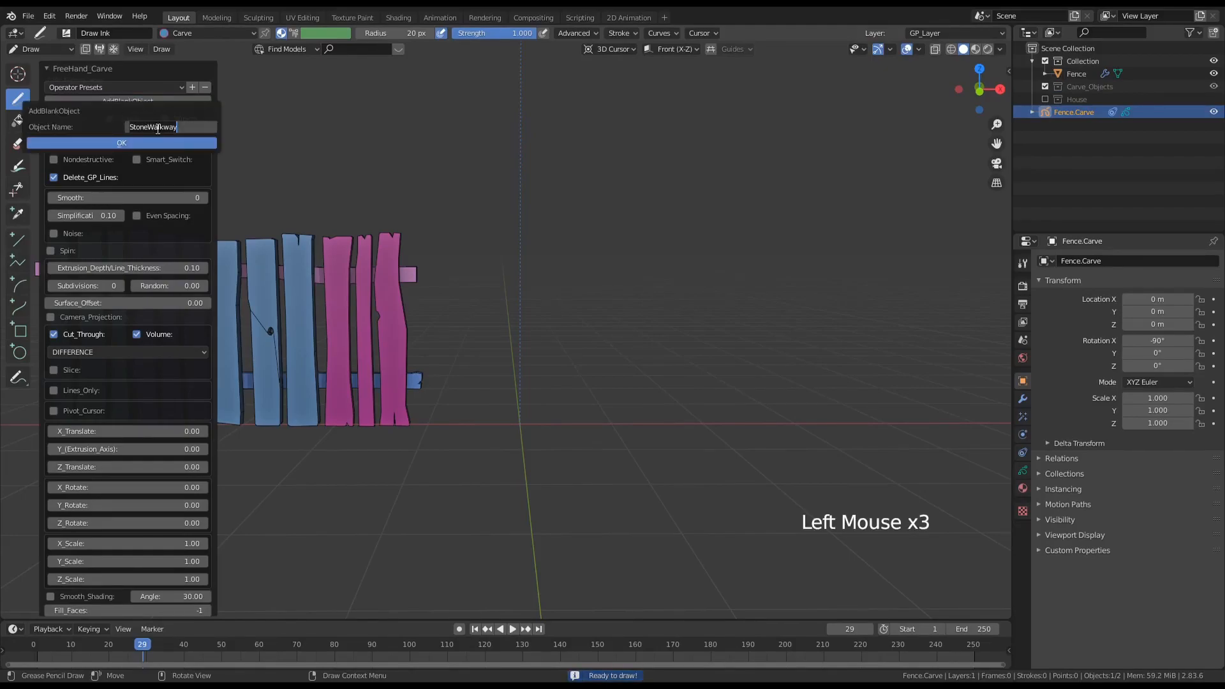
text(Gate)
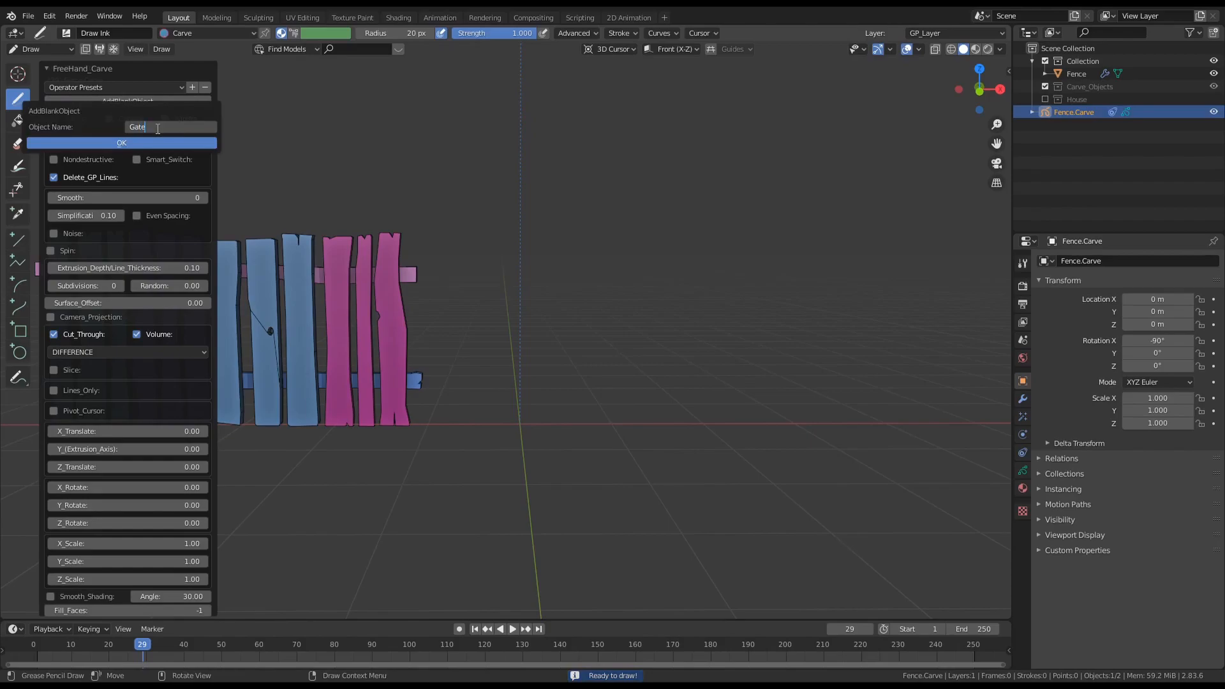
text(Door)
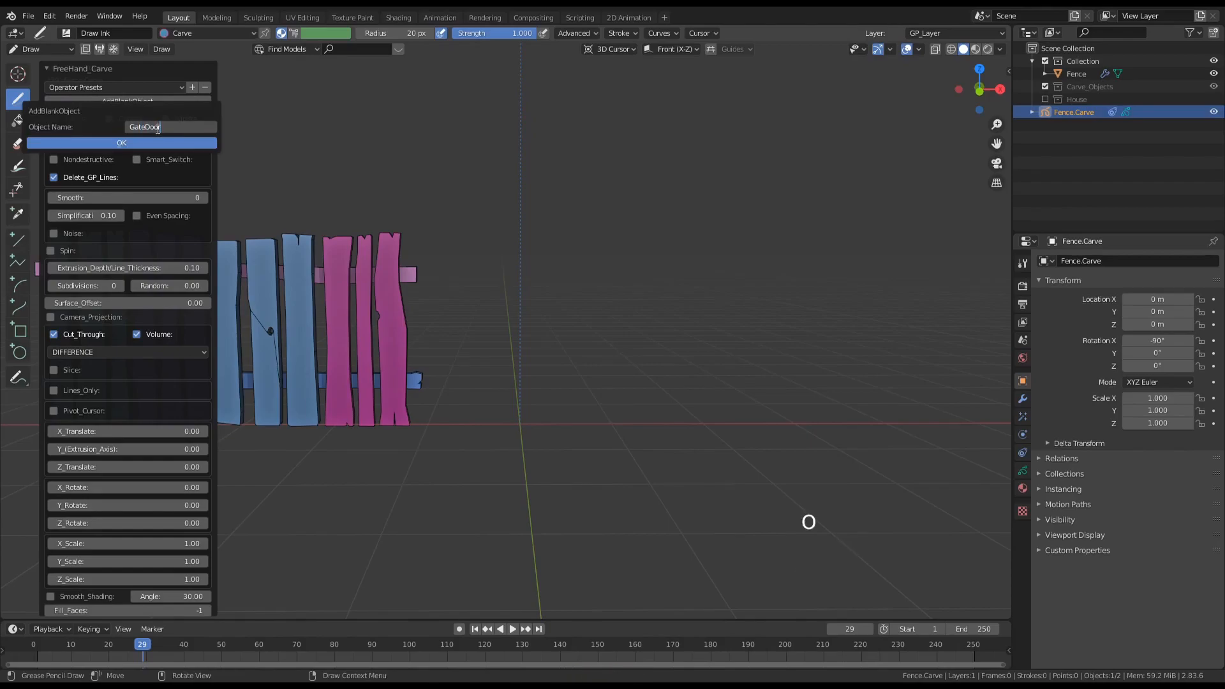
click(121, 143)
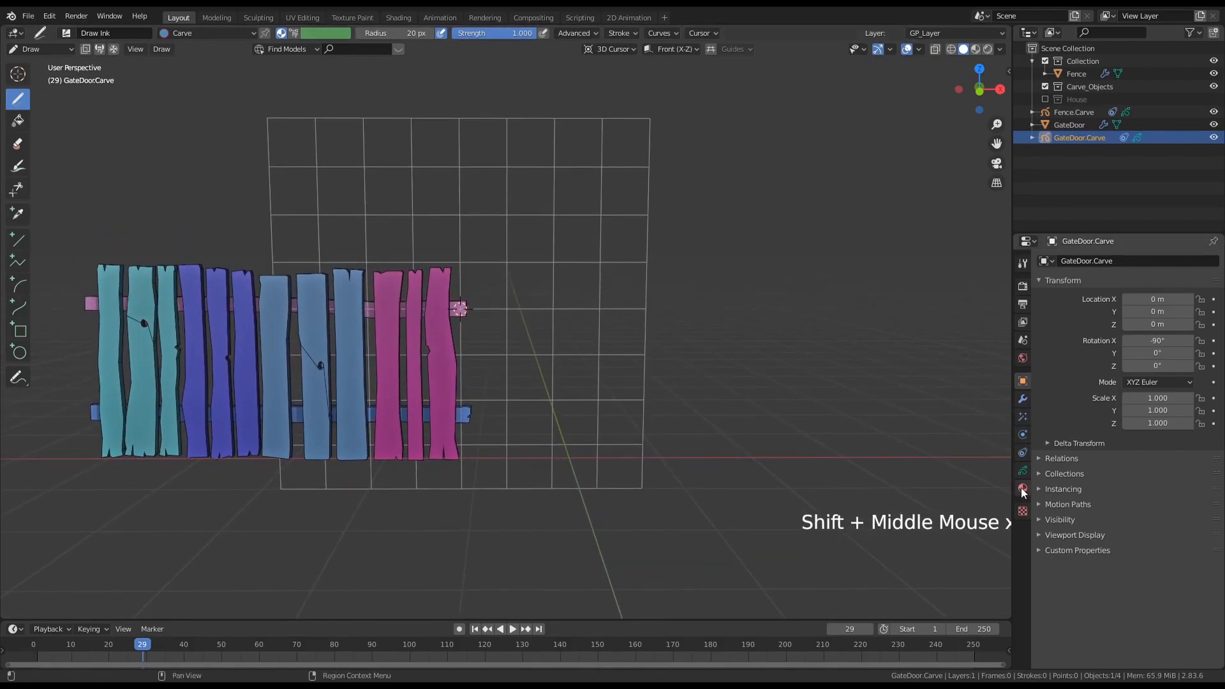
- From camera view, sketch two tall narrow post outlines, the left one beside the fence
key(KP_0)
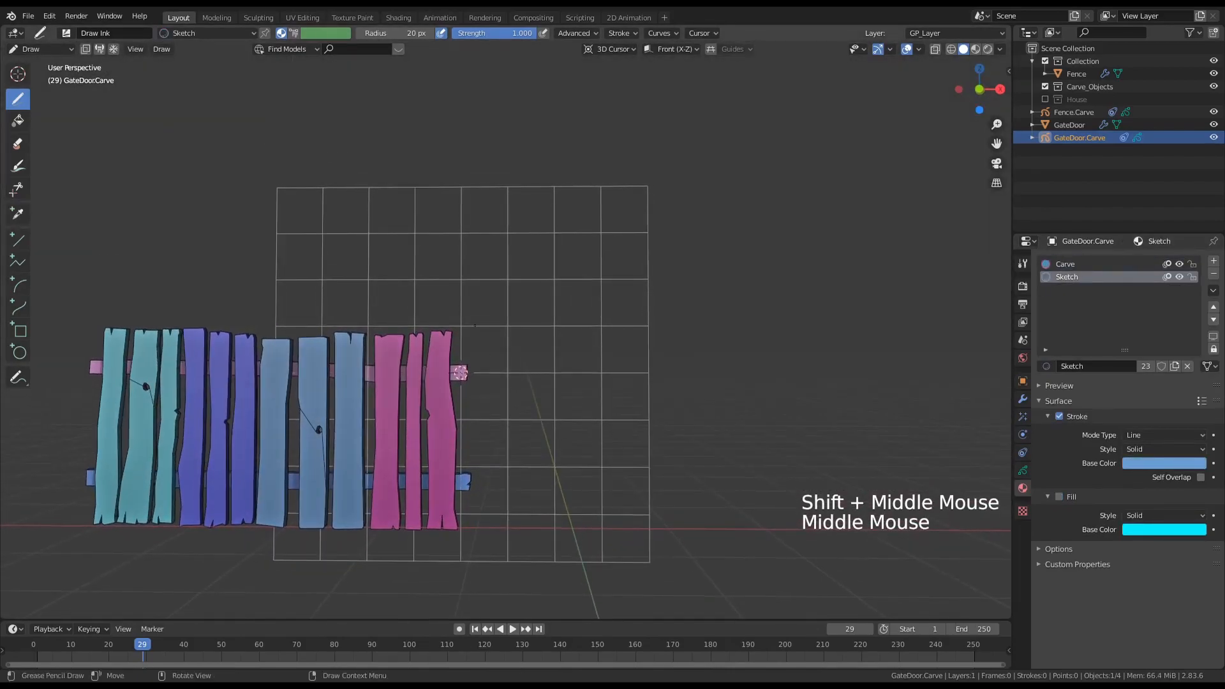
click(461, 429)
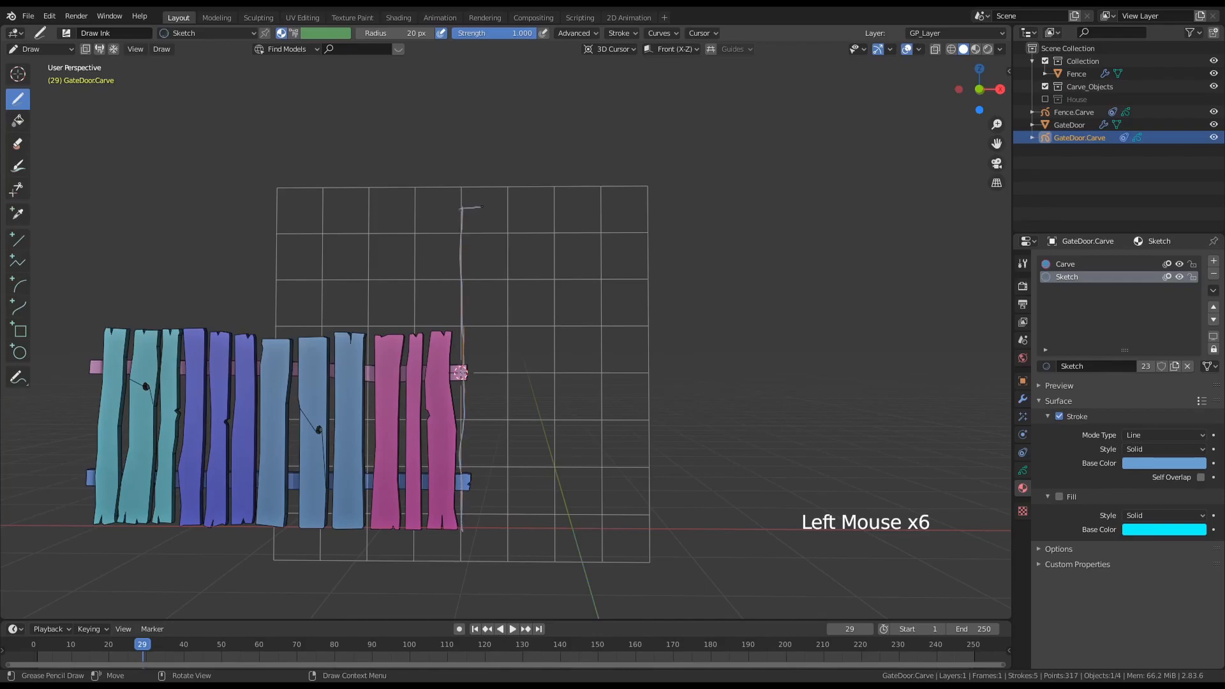
drag(474, 209, 474, 529)
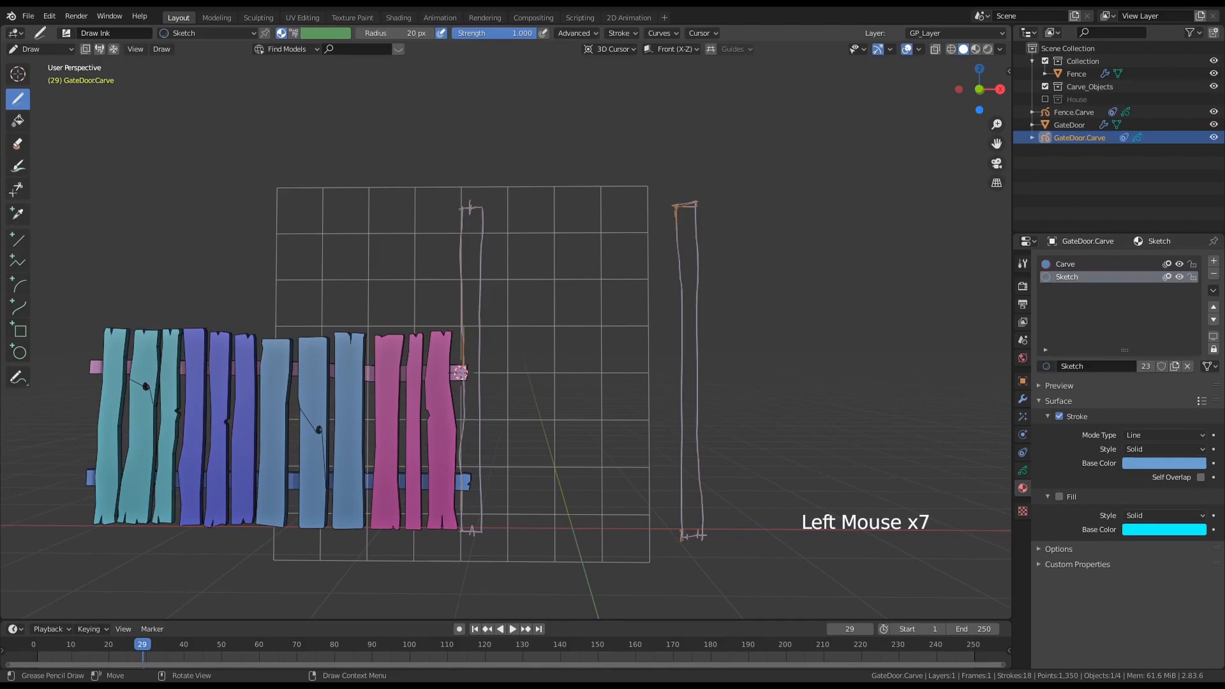
click(686, 202)
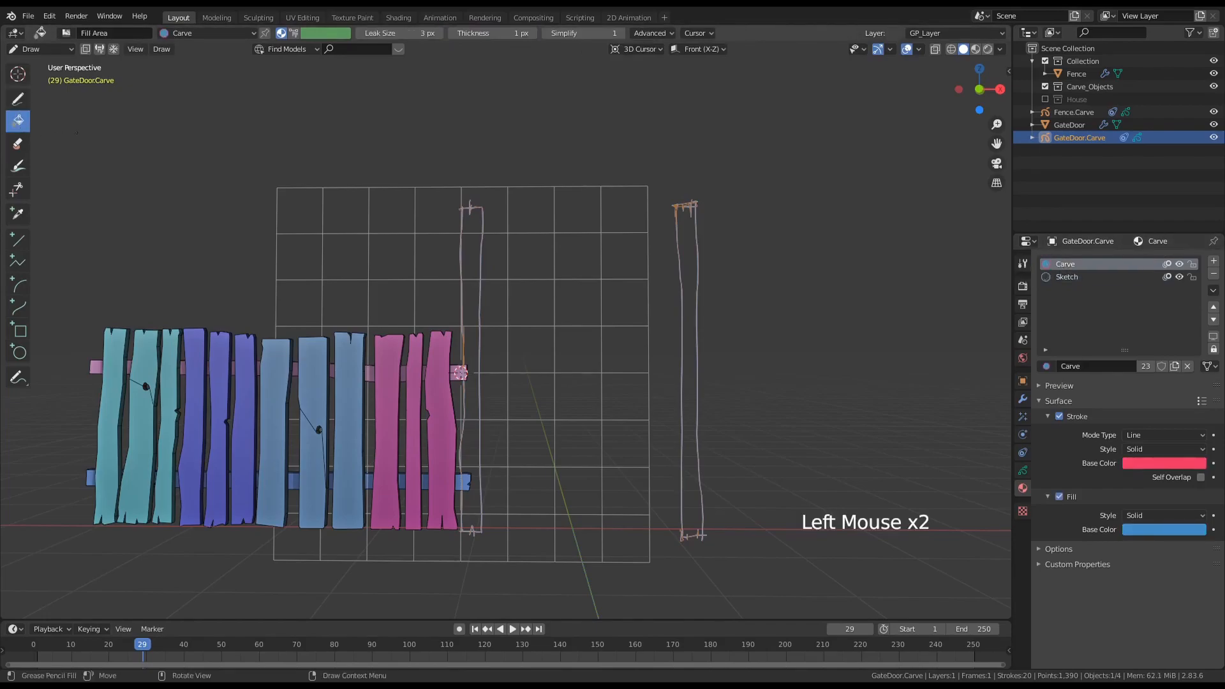
- Fill the post outlines with the Carve material to make solid orange posts
click(471, 367)
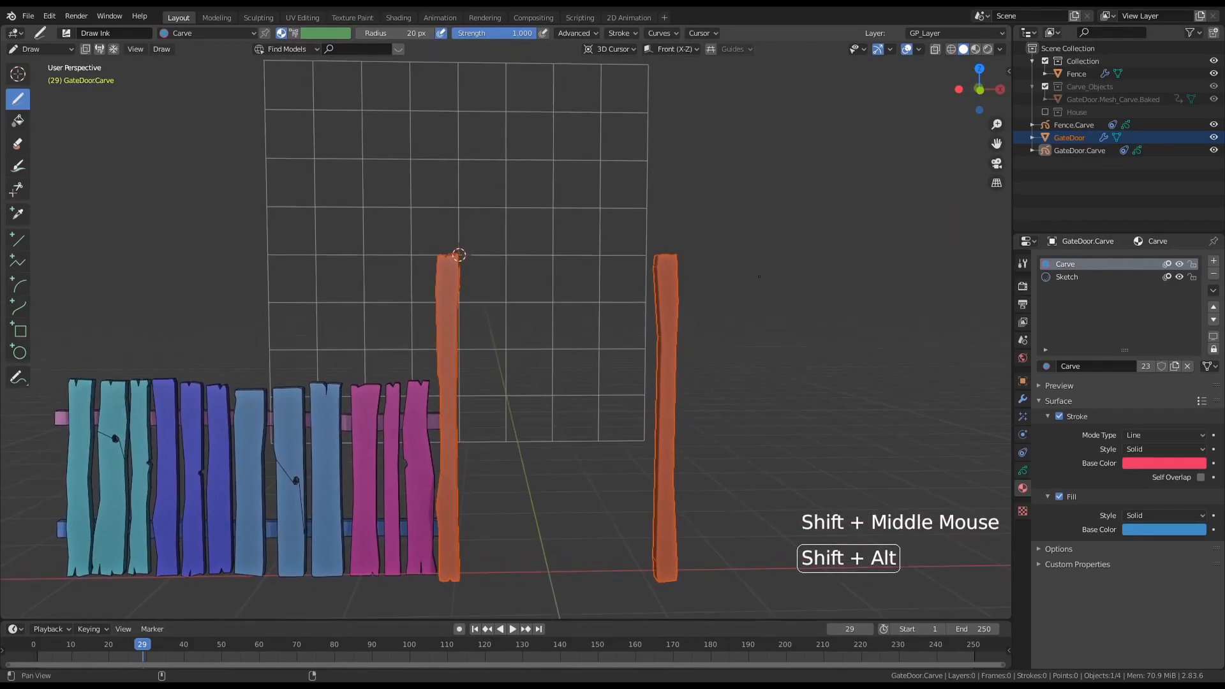
- Draw an arch across the post tops in Sketch material, then reselect Carve material
click(1067, 276)
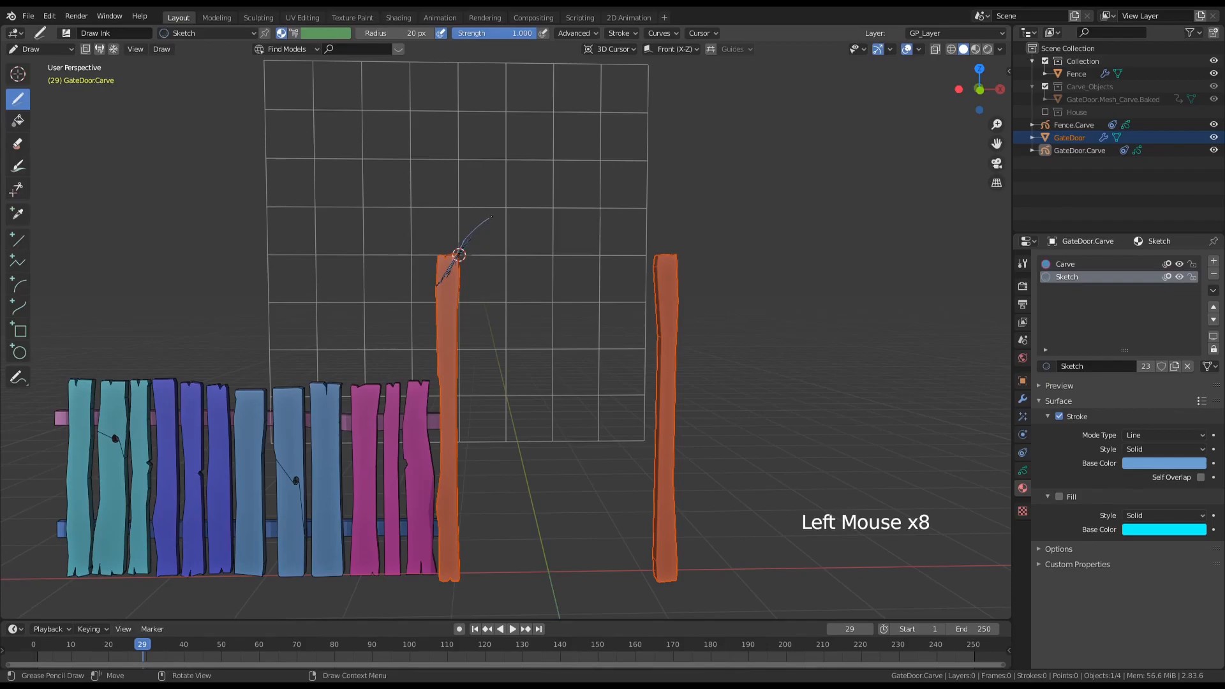
drag(465, 257, 672, 285)
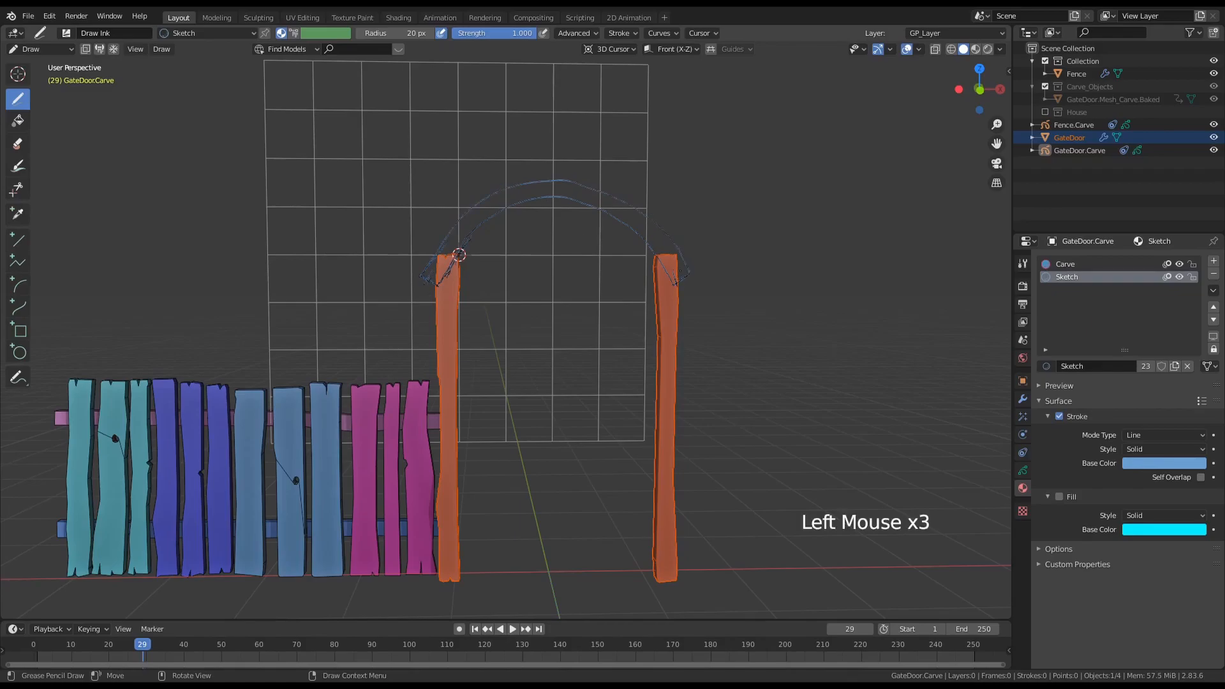
click(1078, 263)
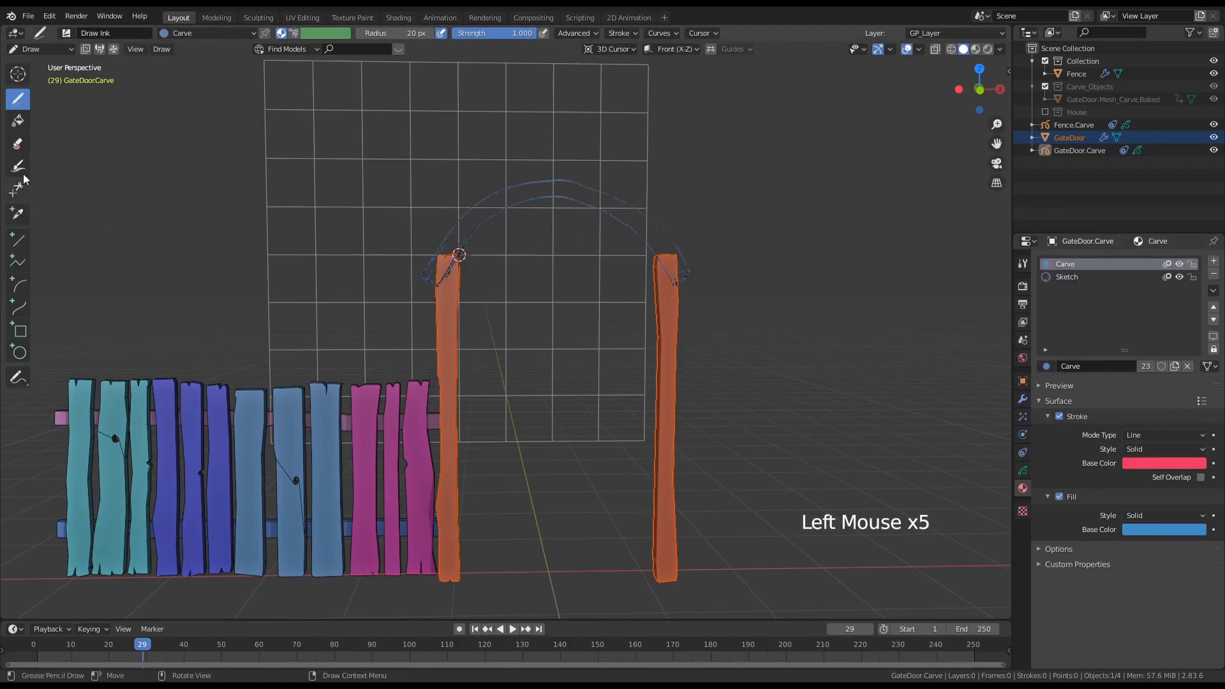
- Carve the arch in UNION mode with Extrusion Depth lowered to 0.06
click(17, 121)
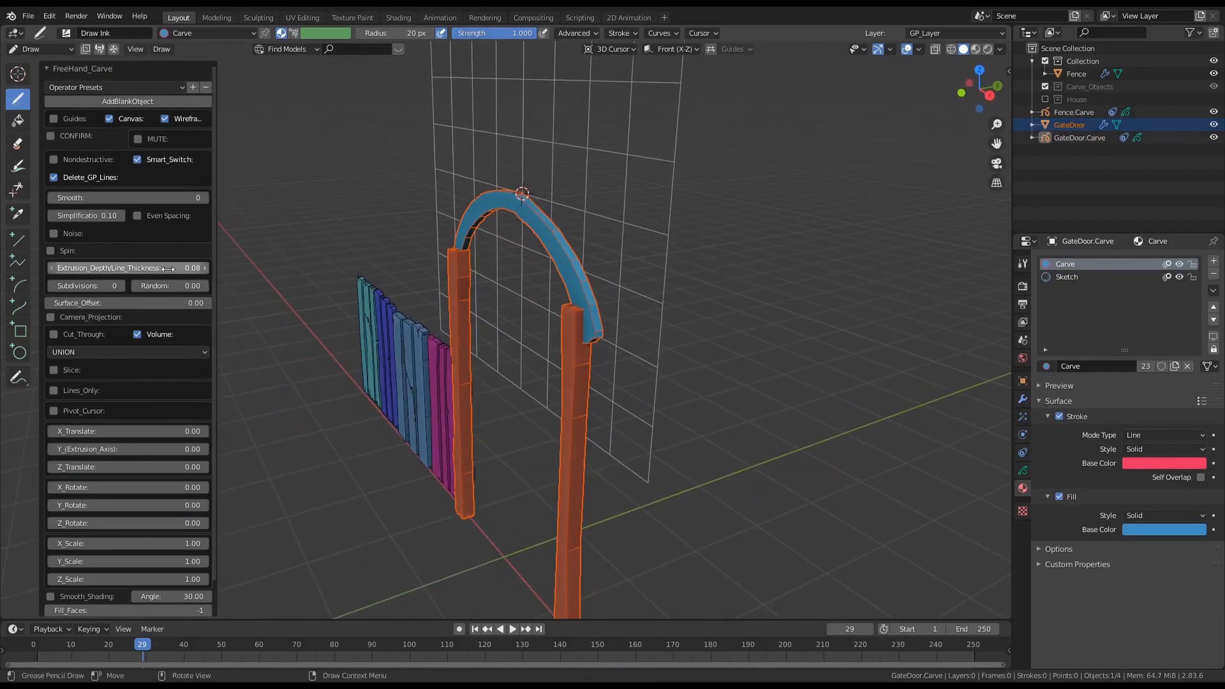
drag(128, 449, 144, 449)
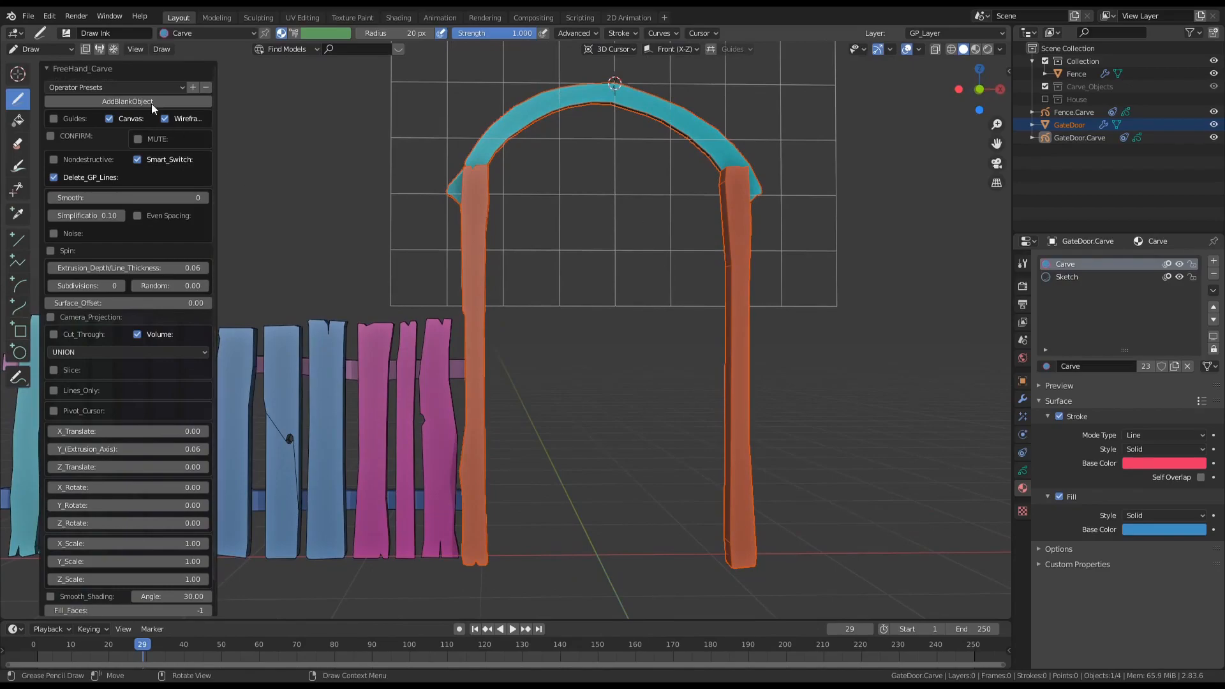
- Add another blank carve object named GateDoor2
click(128, 101)
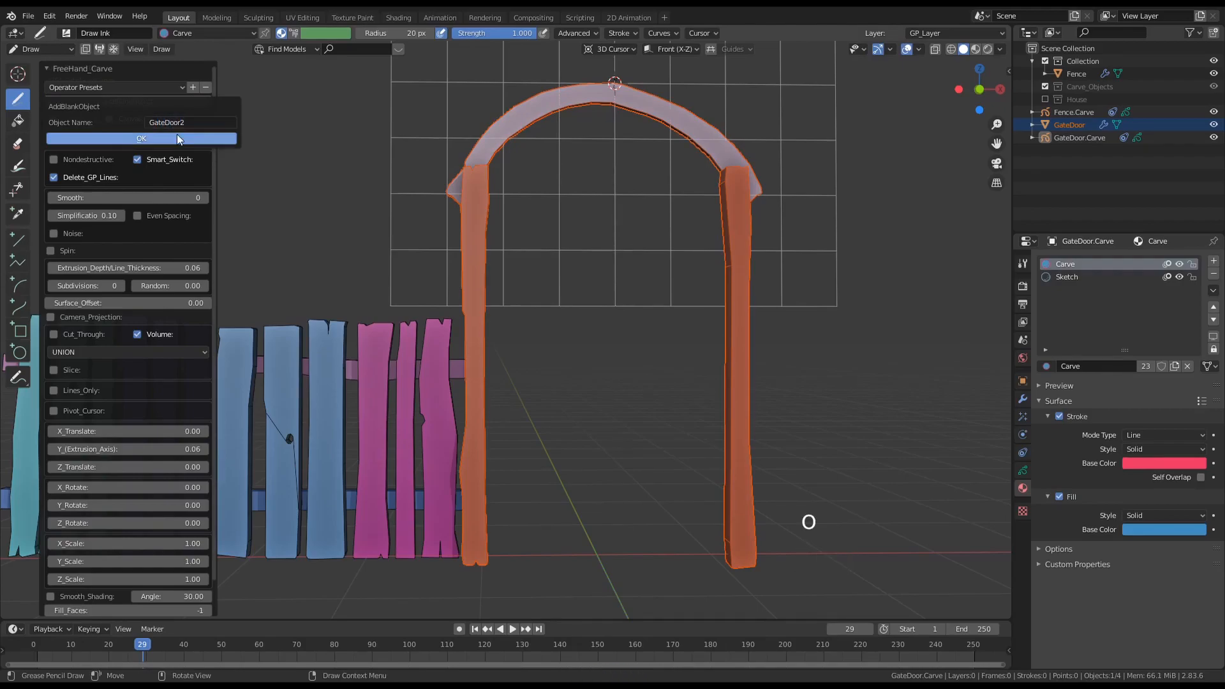
click(141, 139)
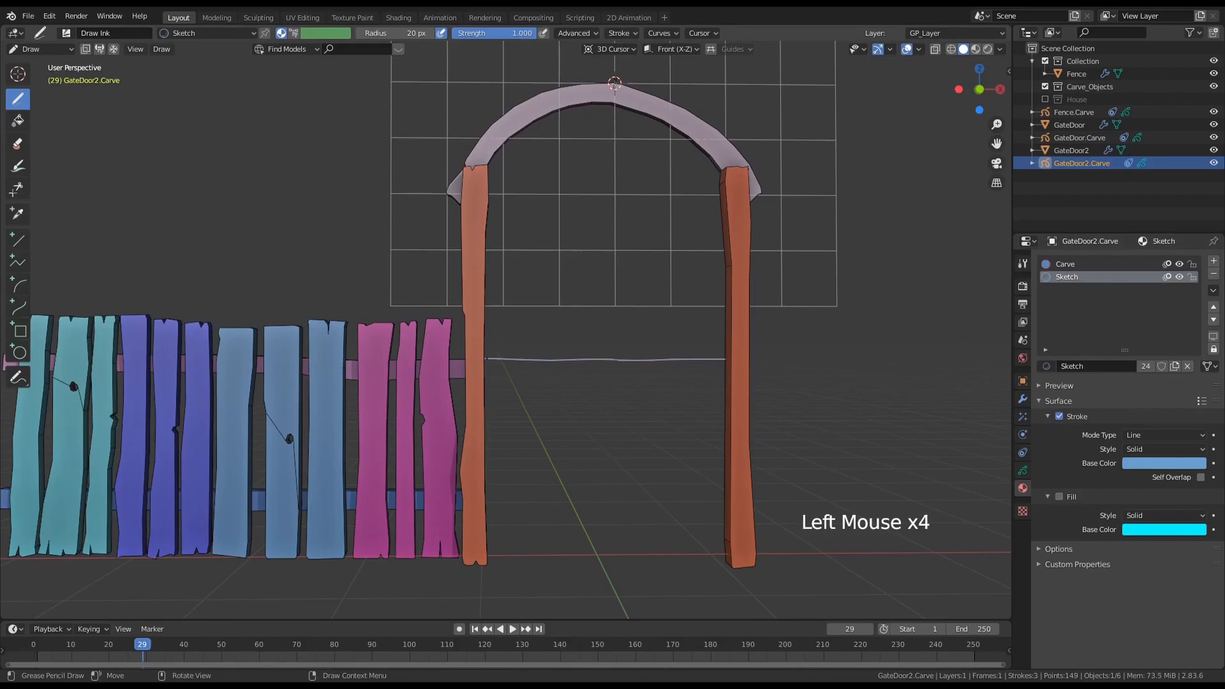
- Sketch upper and lower beam outlines spanning the posts and carve them into crossbars
drag(488, 359, 723, 372)
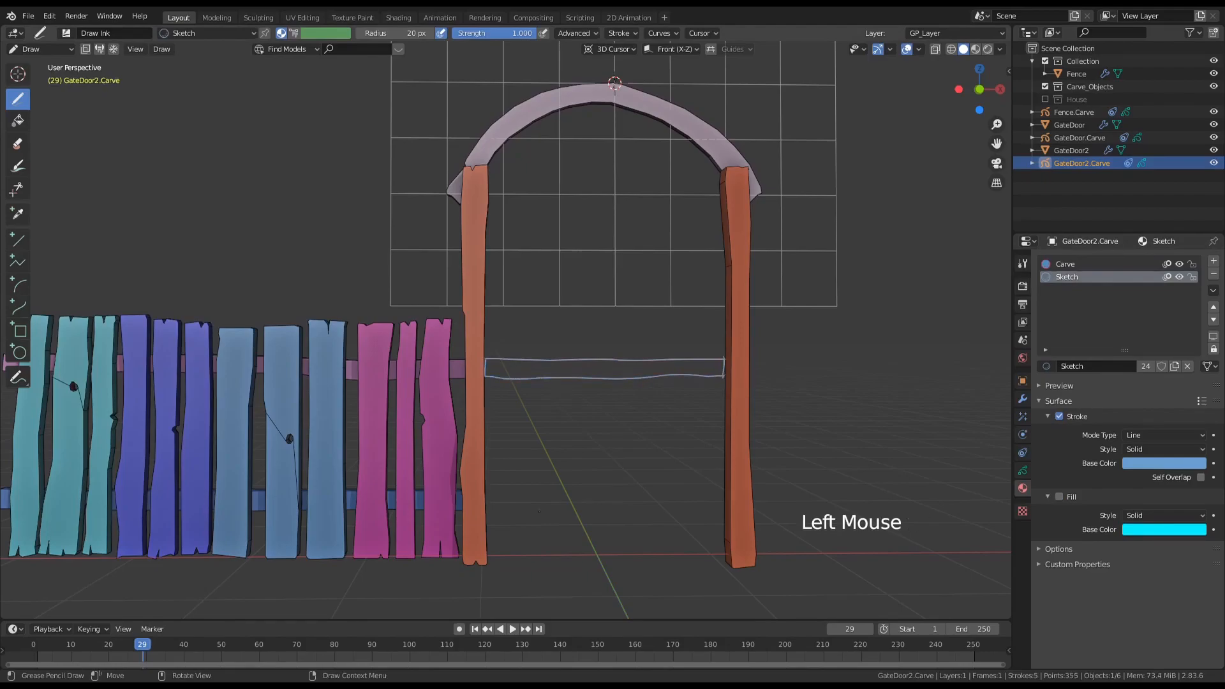
drag(489, 509, 722, 511)
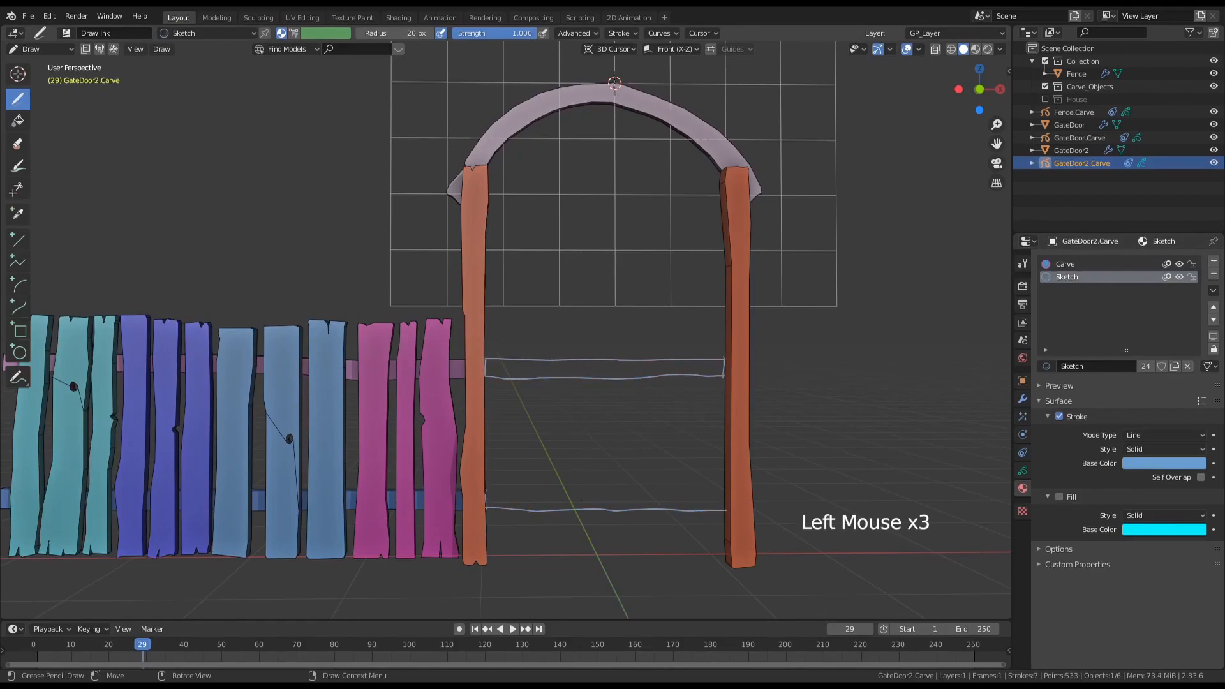
drag(484, 512, 726, 511)
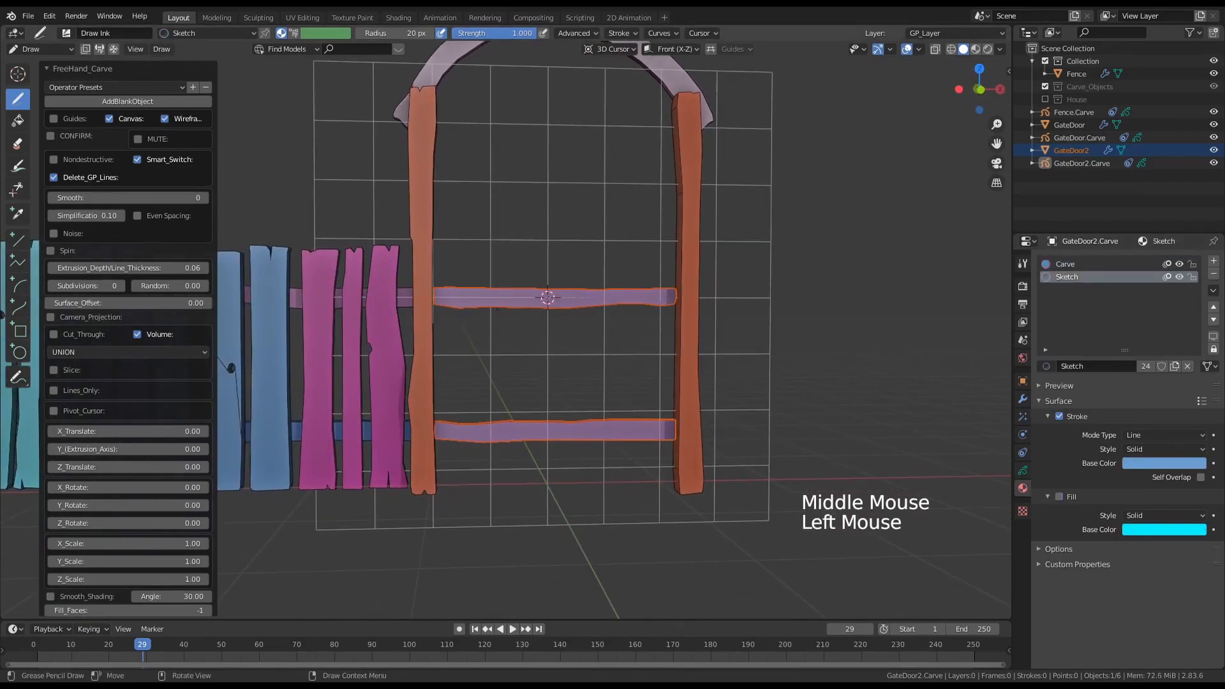
- Sketch the arched door outline and plank lines, undoing two bad plank strokes
drag(439, 250, 439, 445)
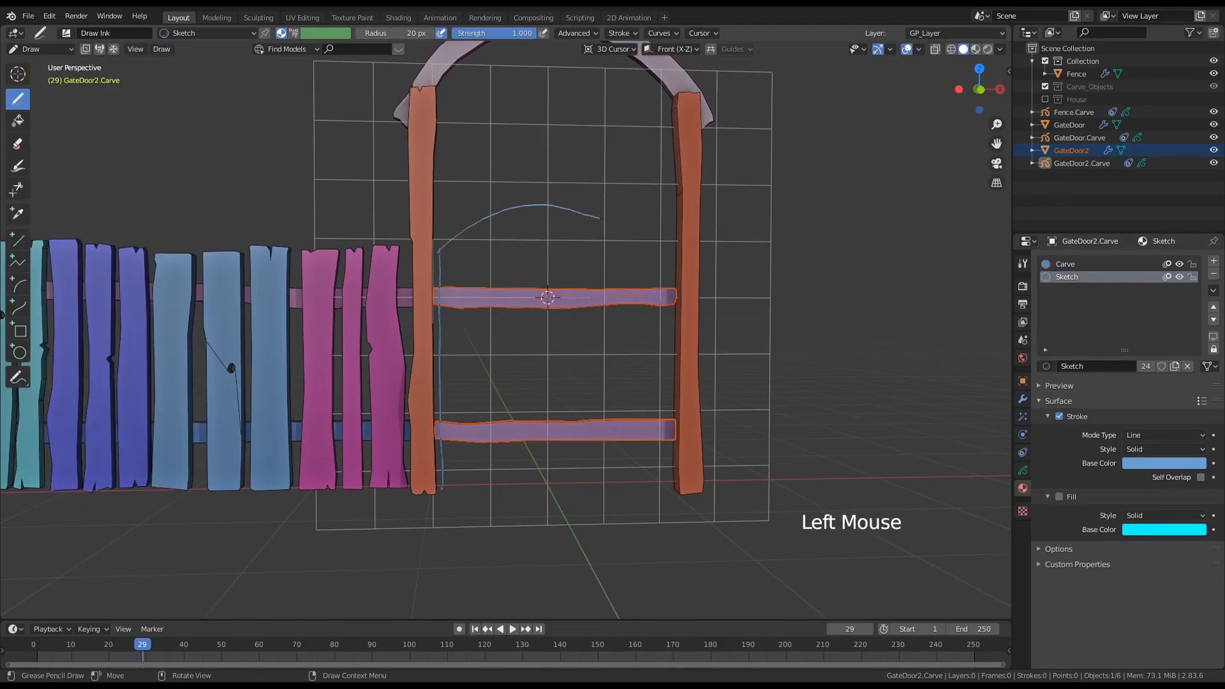
drag(594, 219, 668, 382)
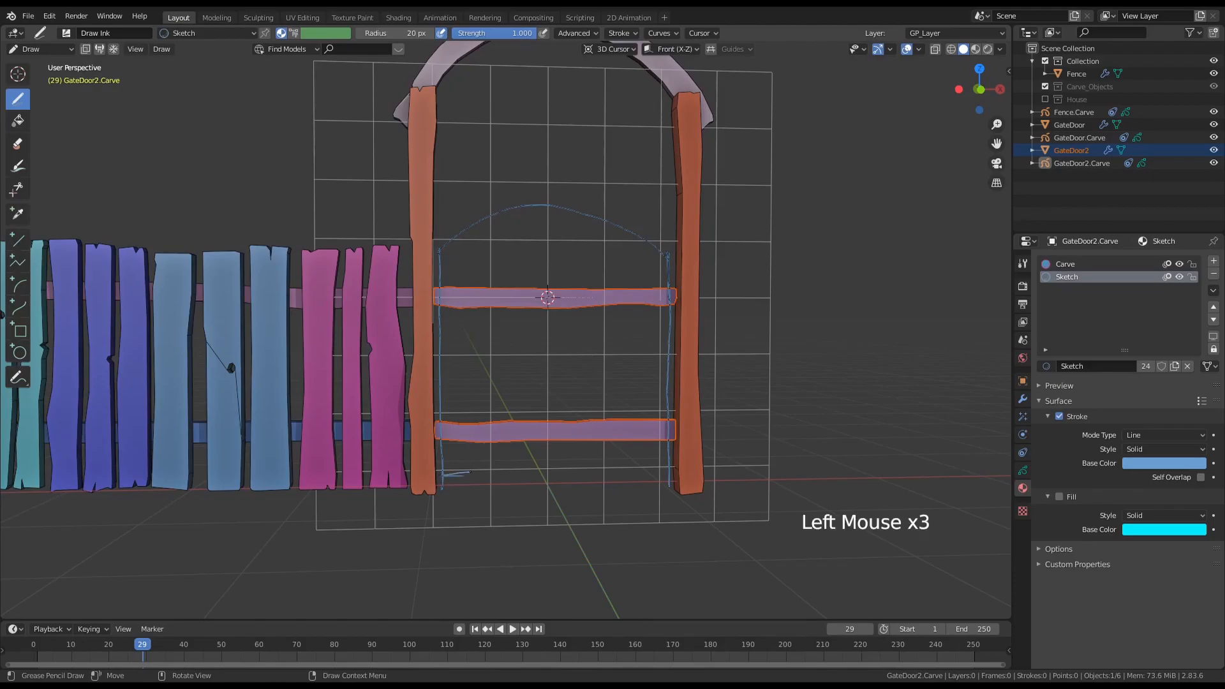
drag(441, 475, 668, 471)
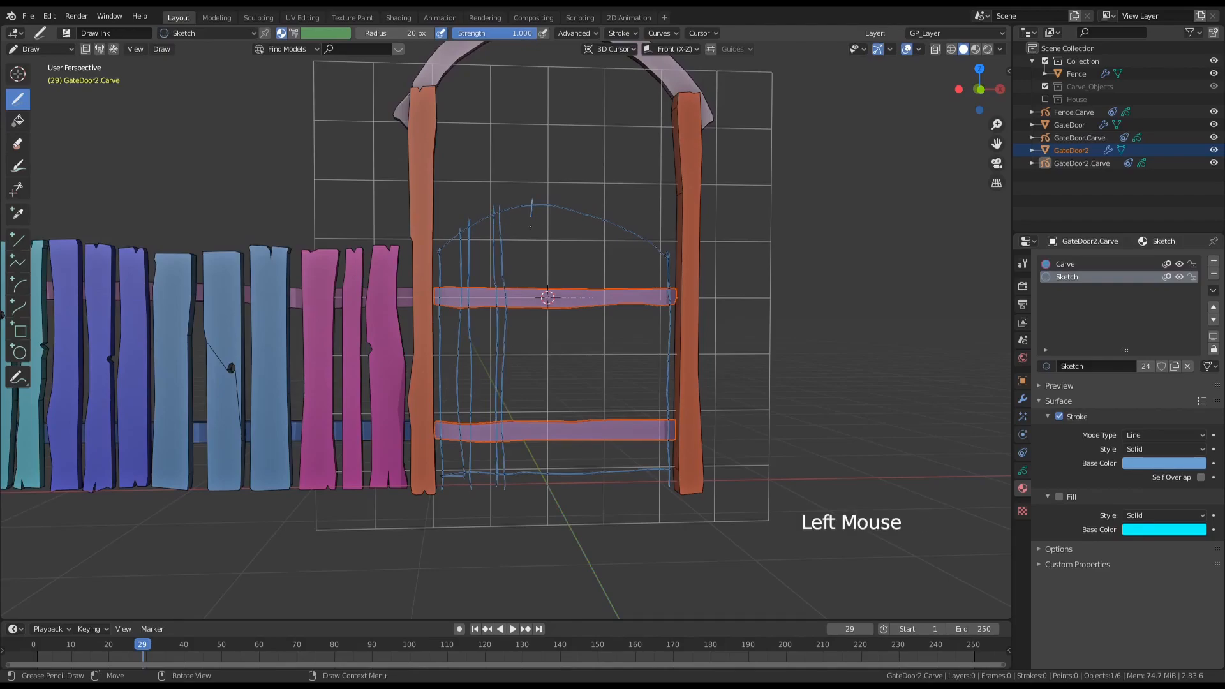
key(ctrl+z)
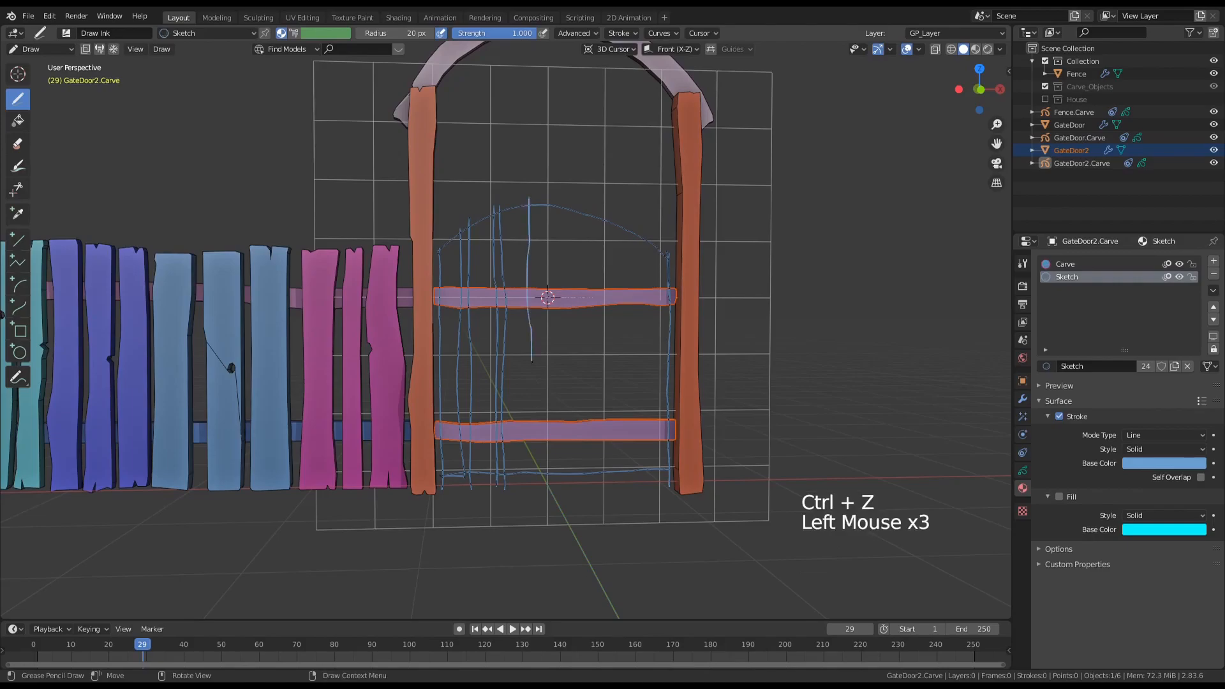
key(ctrl+z)
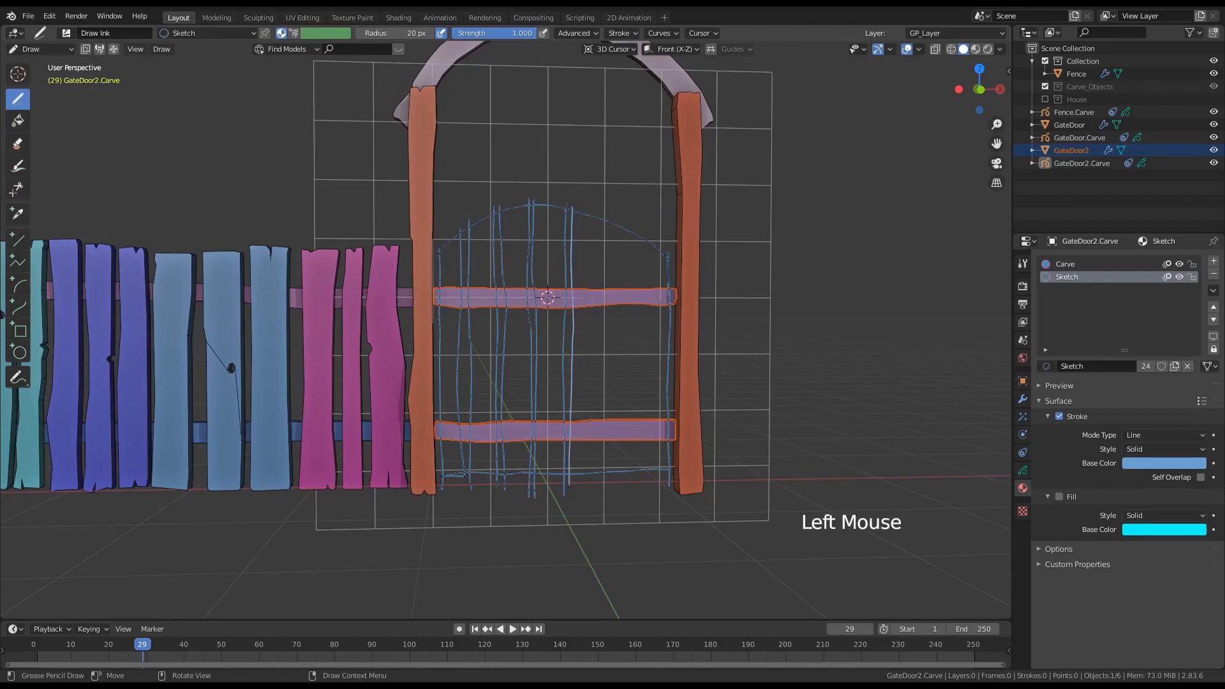
click(586, 328)
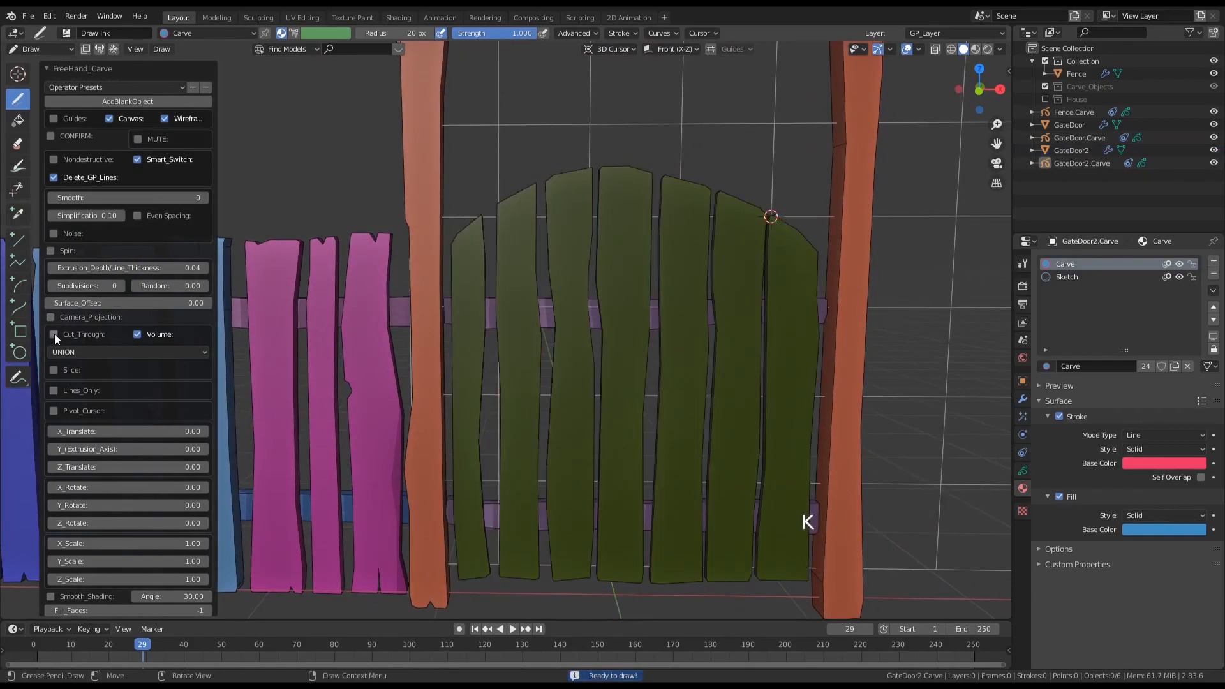
- Enable Cut_Through so the next carve subtracts in DIFFERENCE mode
click(53, 335)
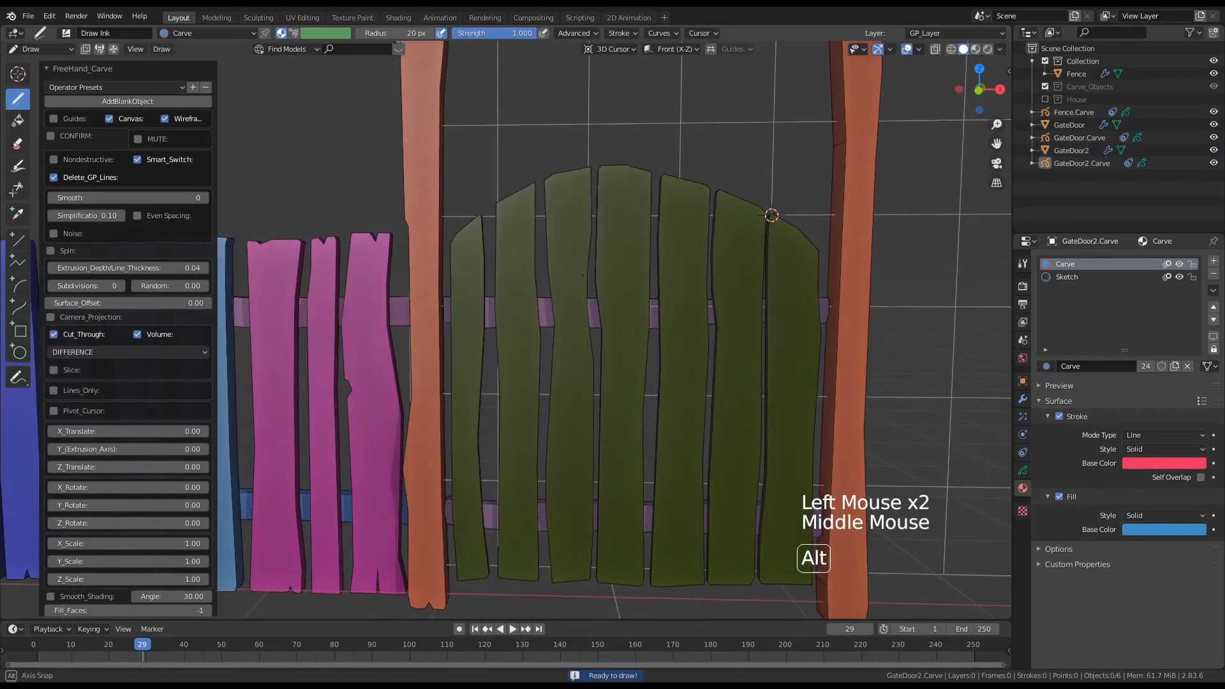